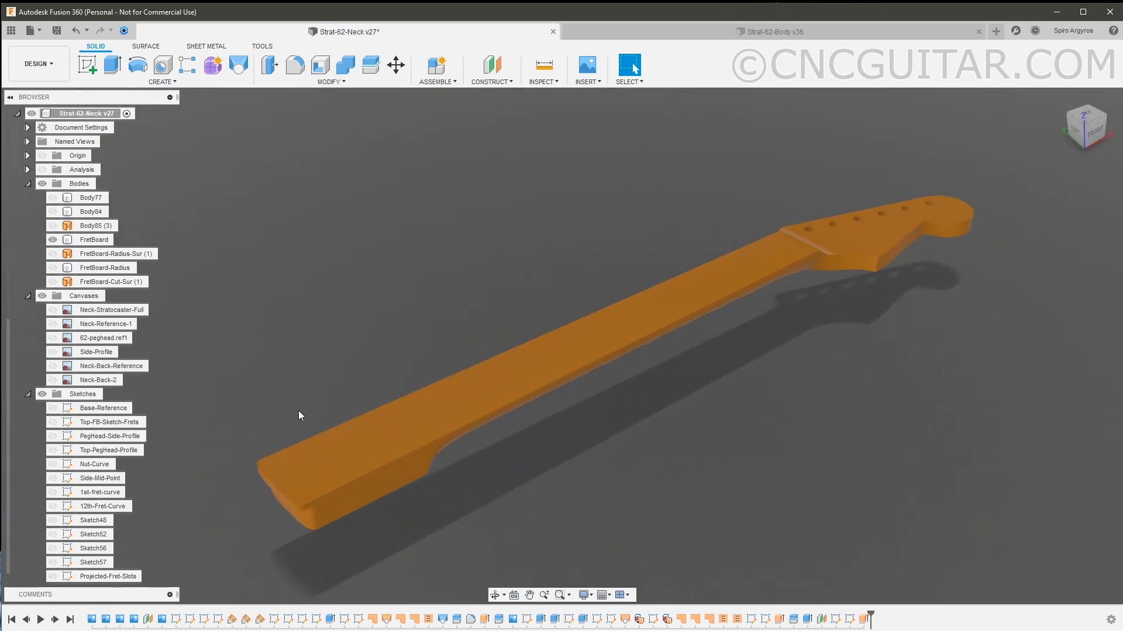
Show the Projected-Fret-Slots sketch and view the neck from the Top.
{"action": "left_click", "coordinate": [93, 239]}
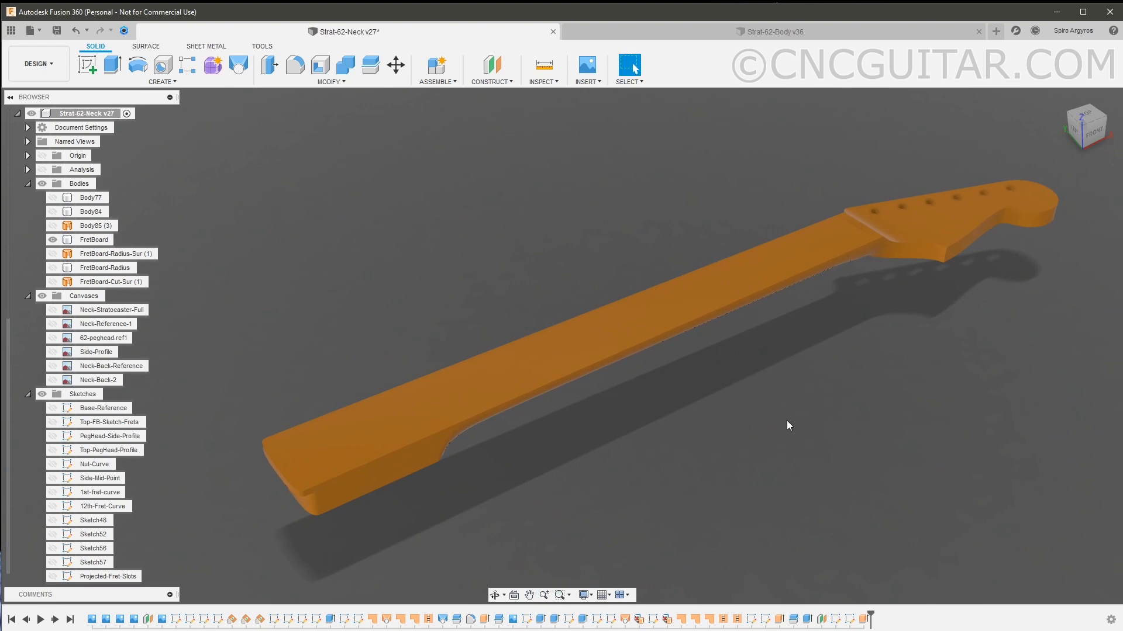
{"action": "mouse_move", "coordinate": [371, 513]}
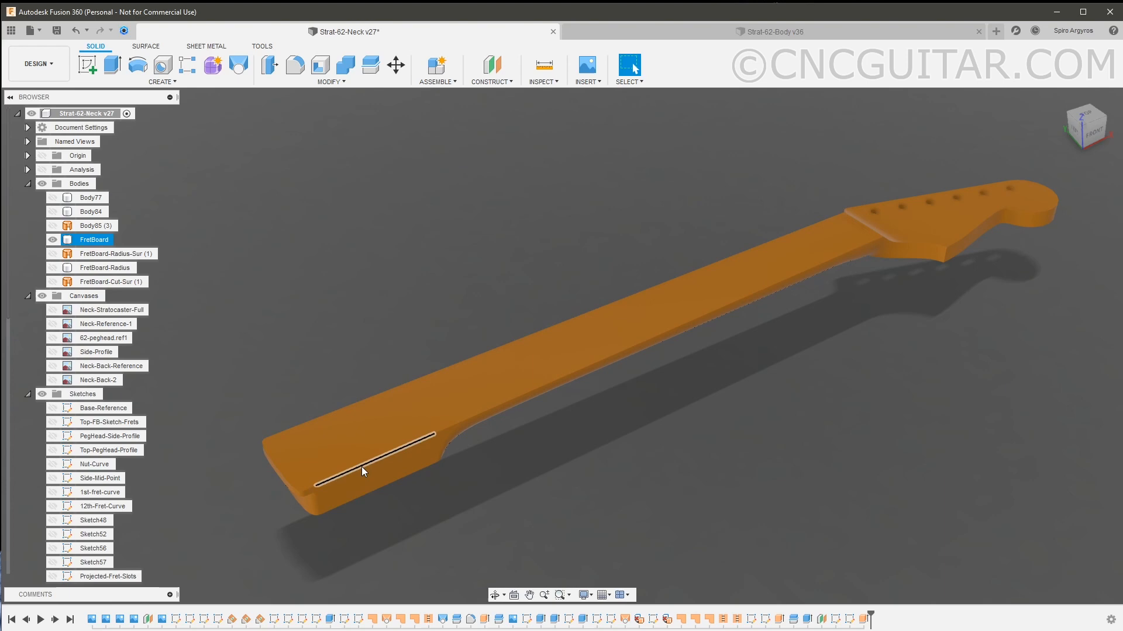
{"action": "left_click", "coordinate": [364, 472]}
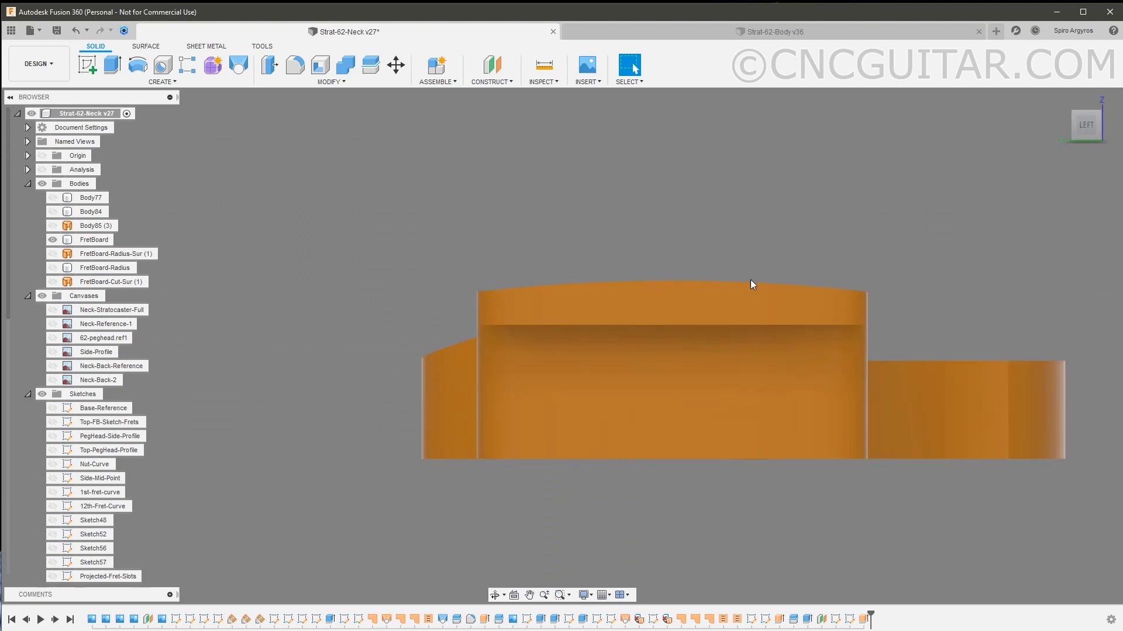
{"action": "mouse_move", "coordinate": [984, 225]}
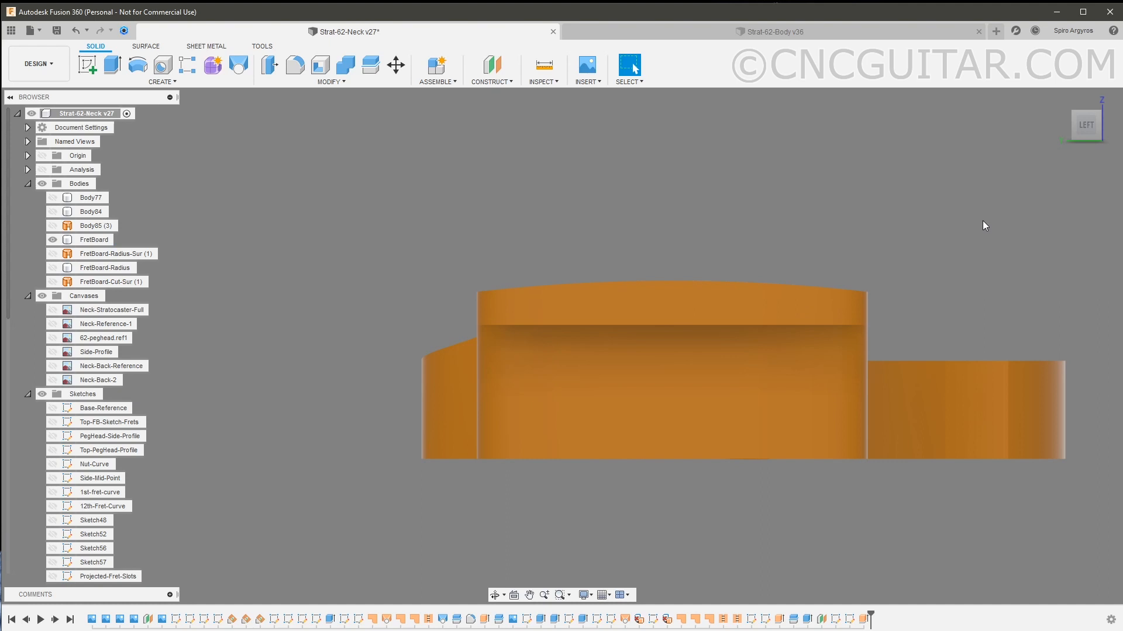
{"action": "mouse_move", "coordinate": [558, 247]}
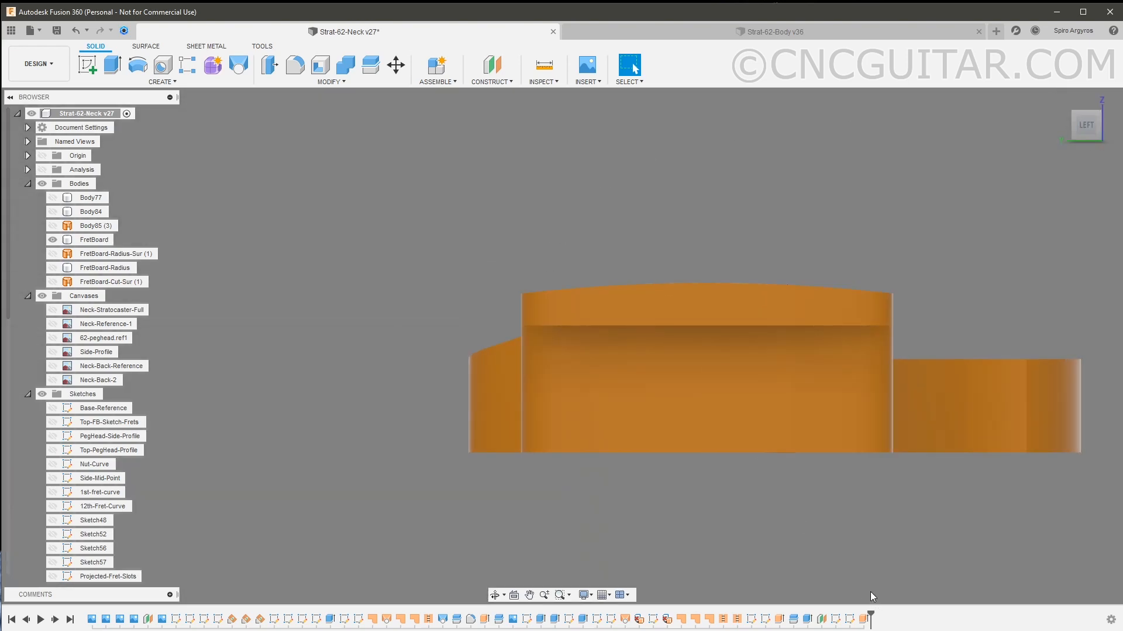
{"action": "mouse_move", "coordinate": [885, 527]}
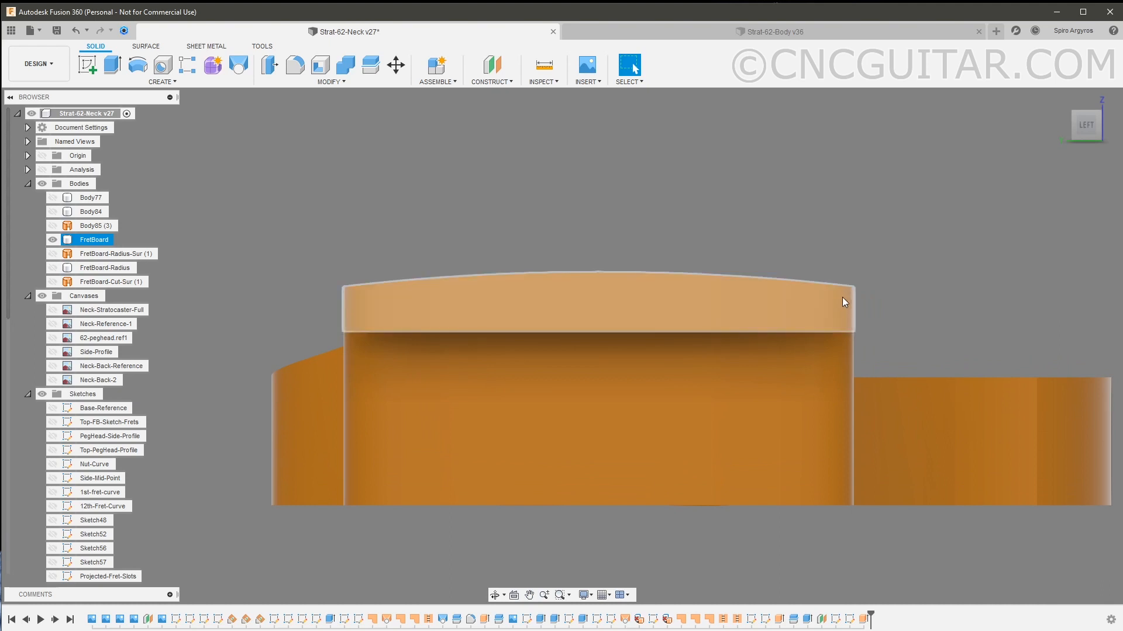
{"action": "mouse_move", "coordinate": [822, 301]}
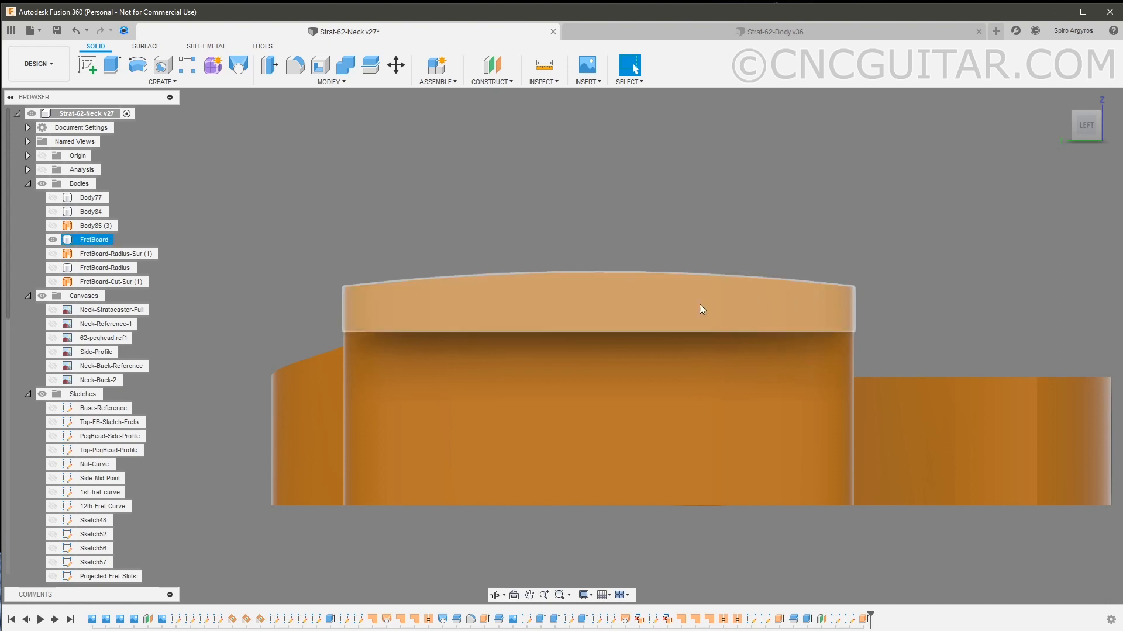
{"action": "mouse_move", "coordinate": [699, 302]}
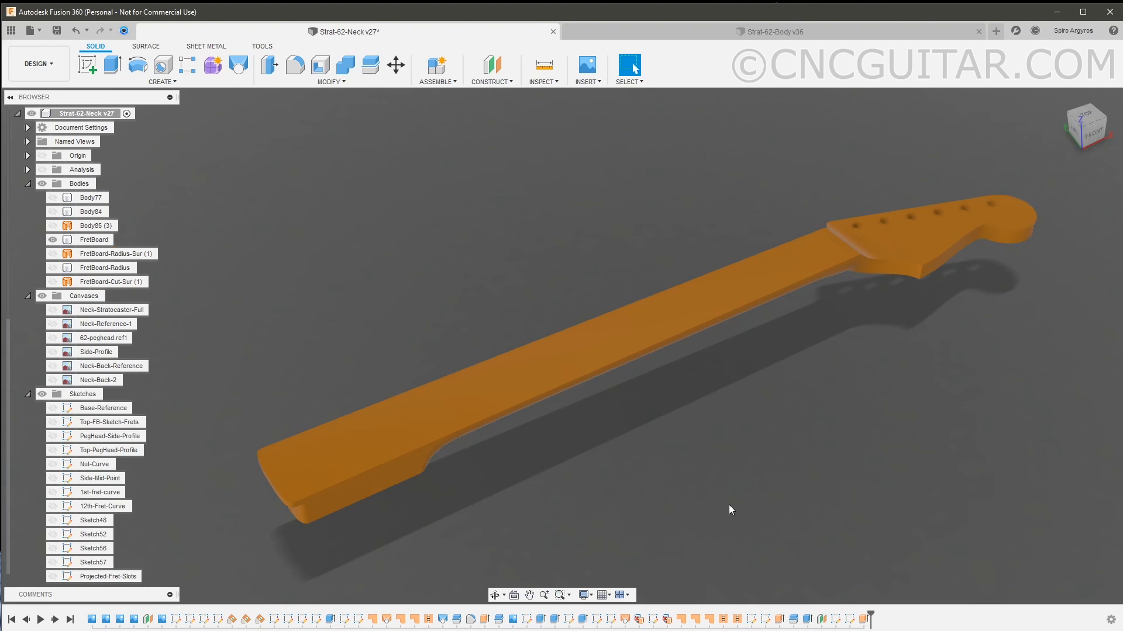
{"action": "mouse_move", "coordinate": [388, 309]}
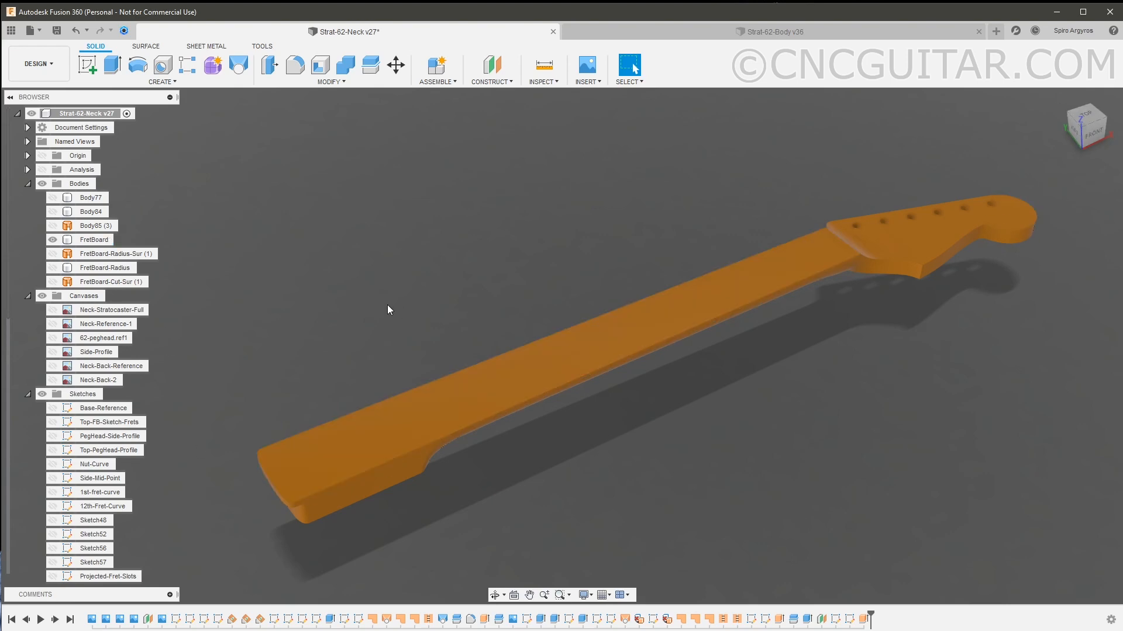
{"action": "left_click", "coordinate": [49, 576]}
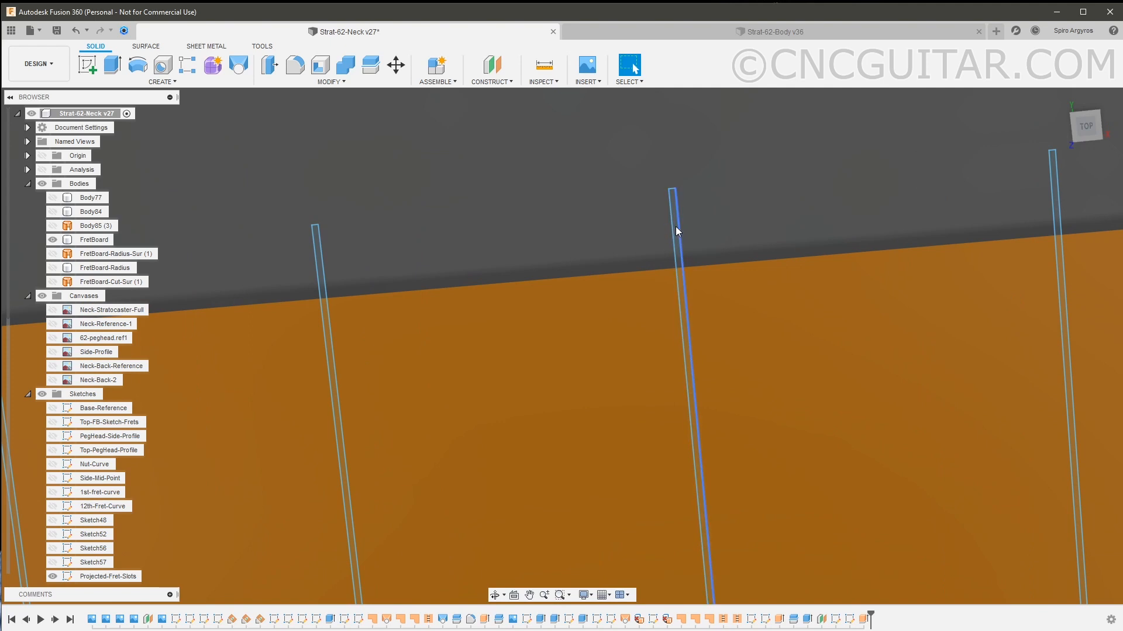
{"action": "mouse_move", "coordinate": [730, 236]}
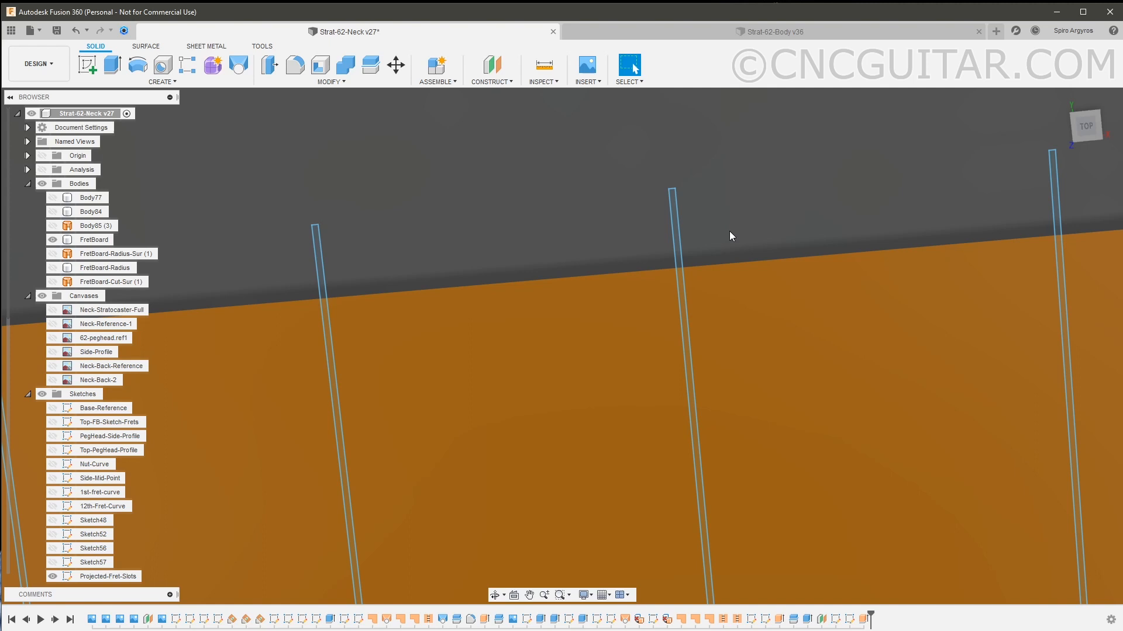
{"action": "mouse_move", "coordinate": [699, 242]}
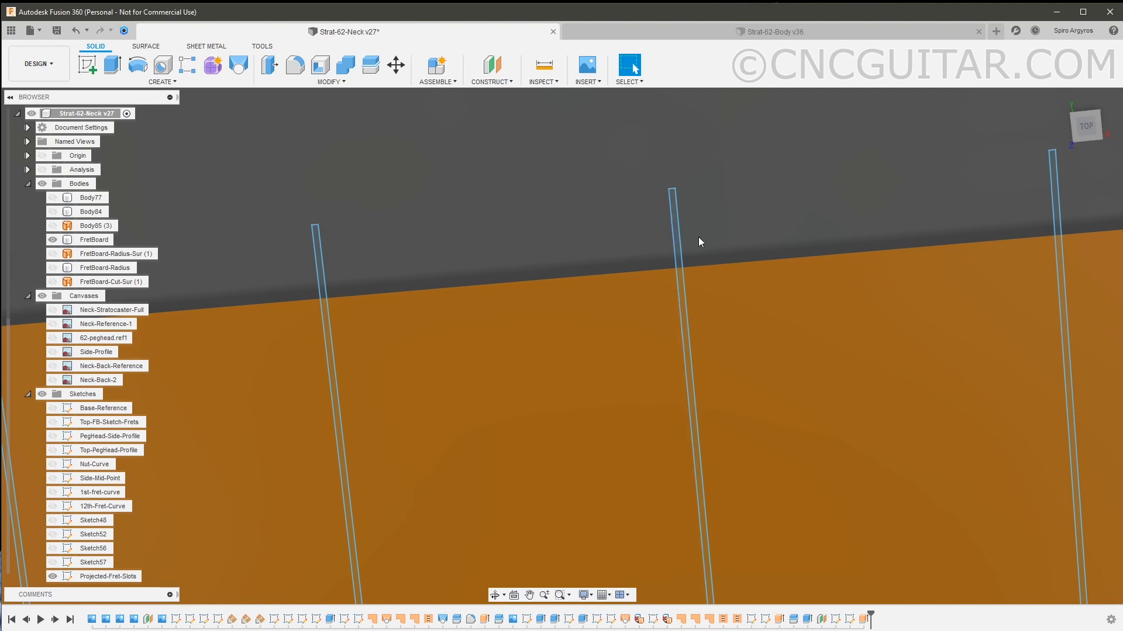
{"action": "mouse_move", "coordinate": [788, 228]}
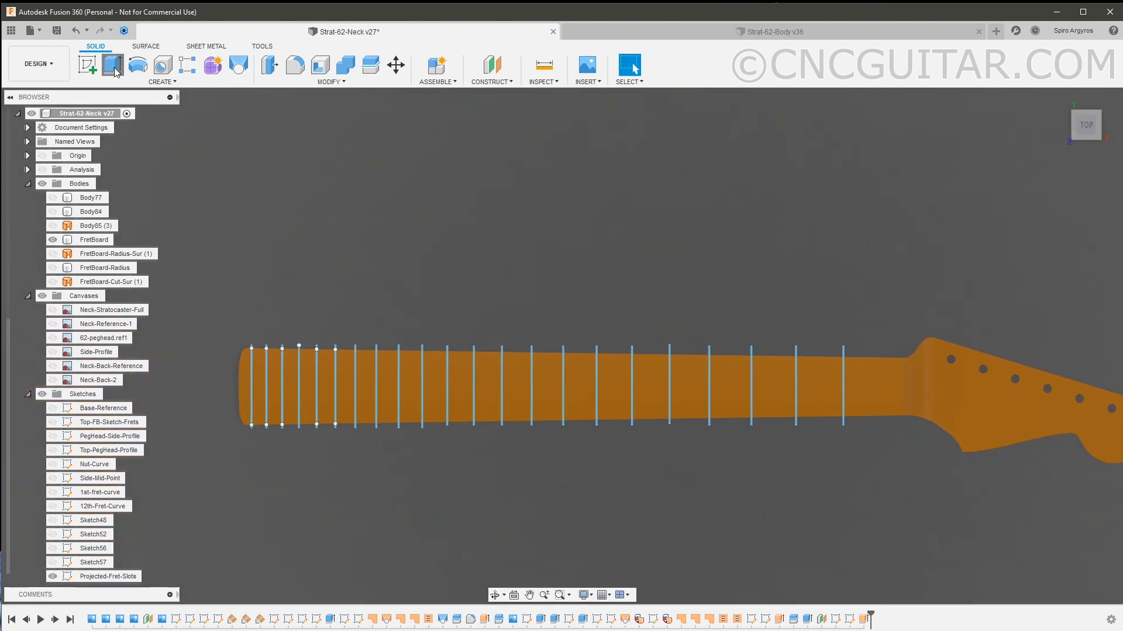
Start an Extrude on the 22 fret slot profiles, checking them from the Left view.
{"action": "left_click", "coordinate": [111, 64]}
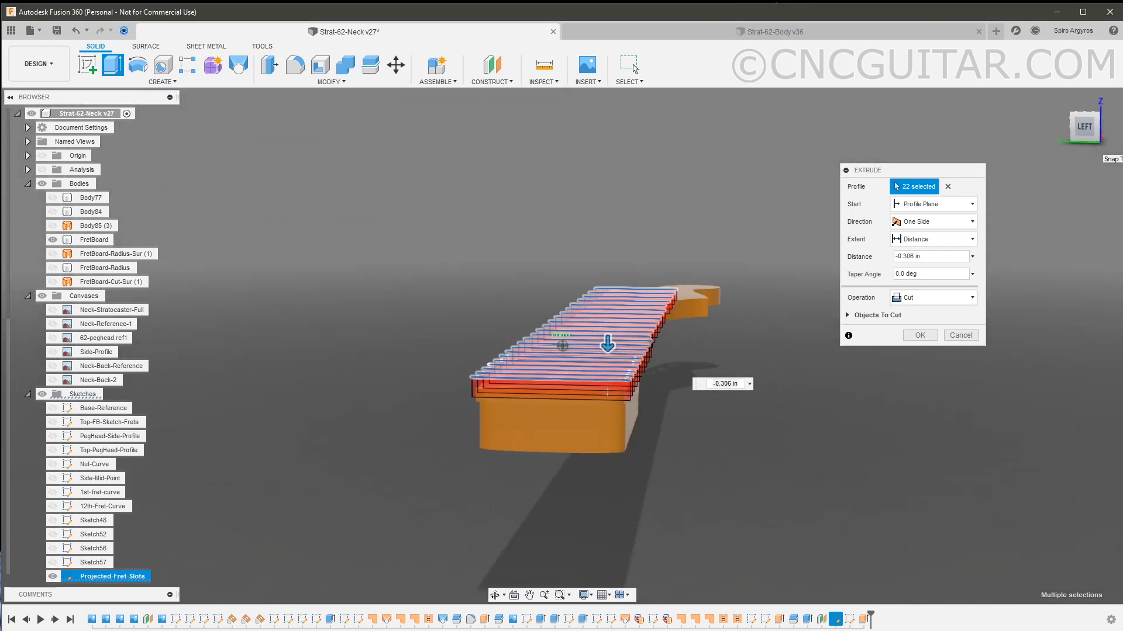
{"action": "left_click", "coordinate": [1083, 127]}
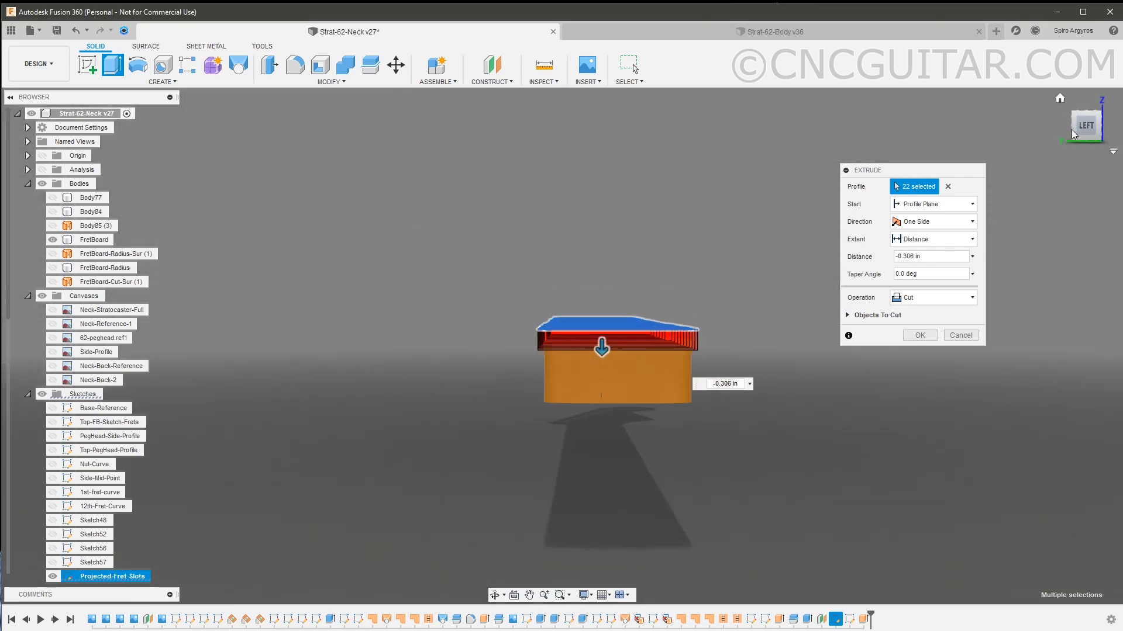
{"action": "left_click", "coordinate": [1084, 125]}
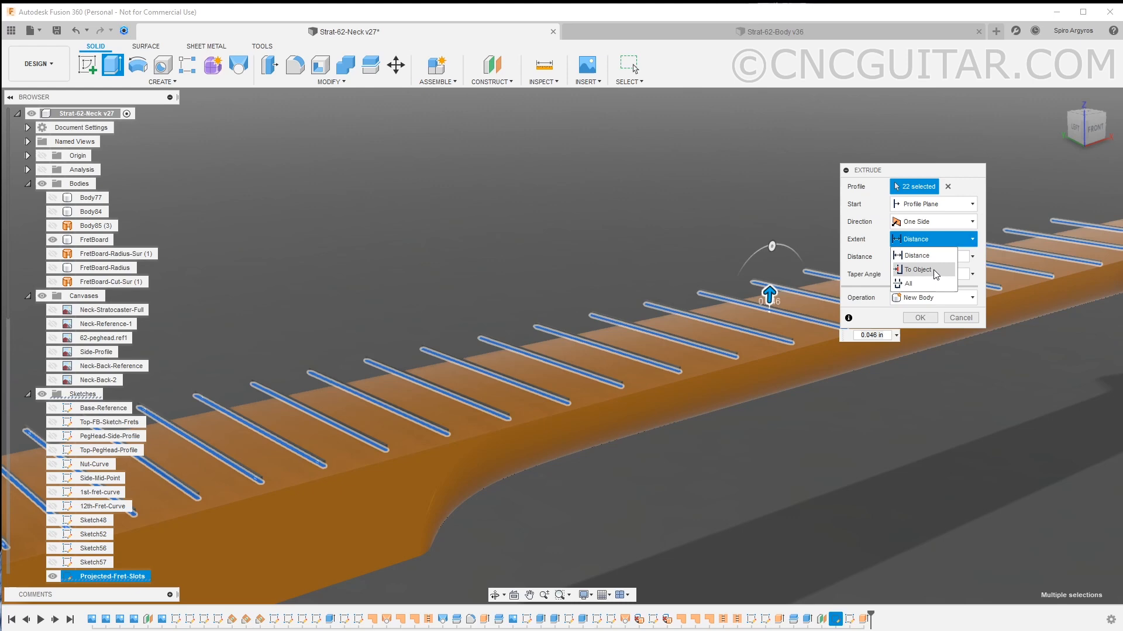
Extend the slots To Object (fretboard top) with -.056 in offset and set Operation to Cut.
{"action": "left_click", "coordinate": [917, 269]}
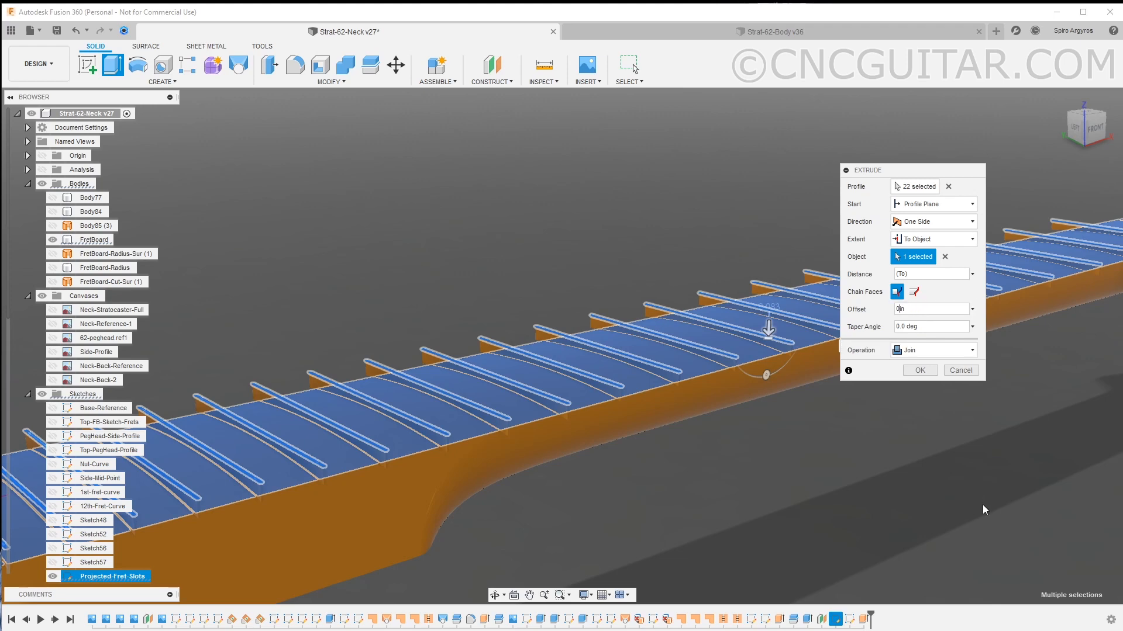
{"action": "left_click_drag", "start_coordinate": [769, 329], "coordinate": [772, 218]}
{"action": "type", "text": "-.050"}
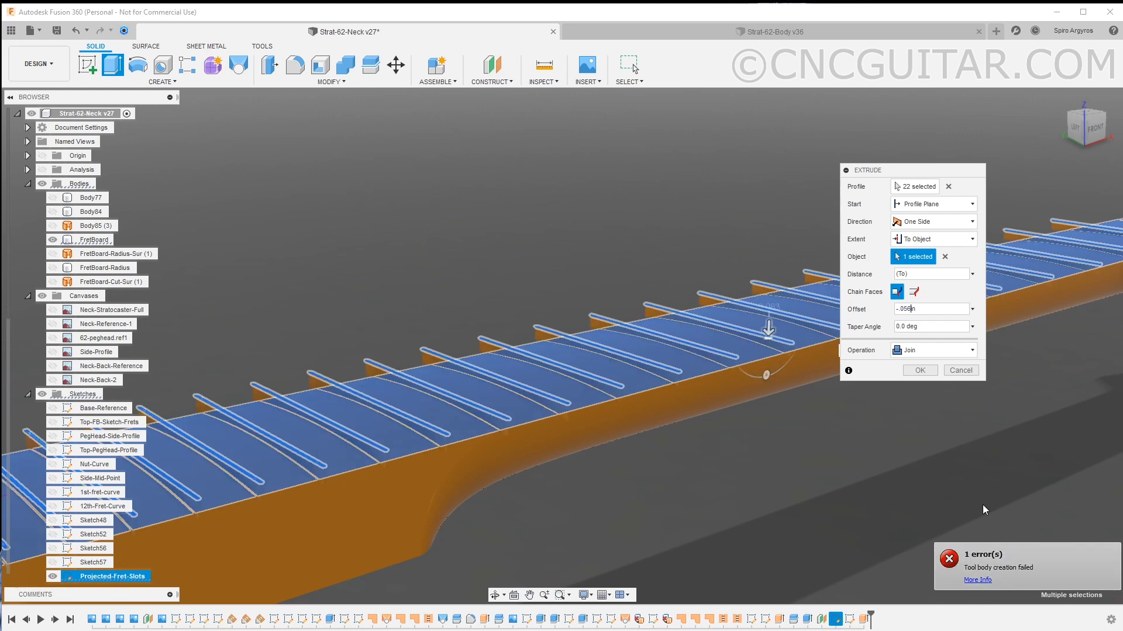
{"action": "left_click", "coordinate": [931, 350]}
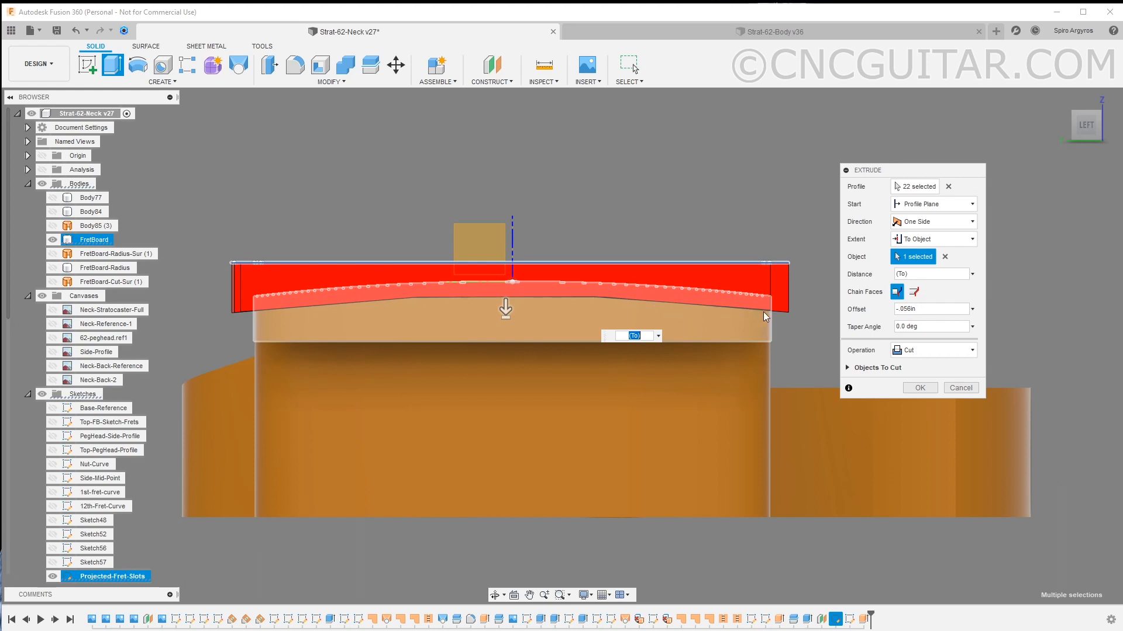
{"action": "mouse_move", "coordinate": [303, 332]}
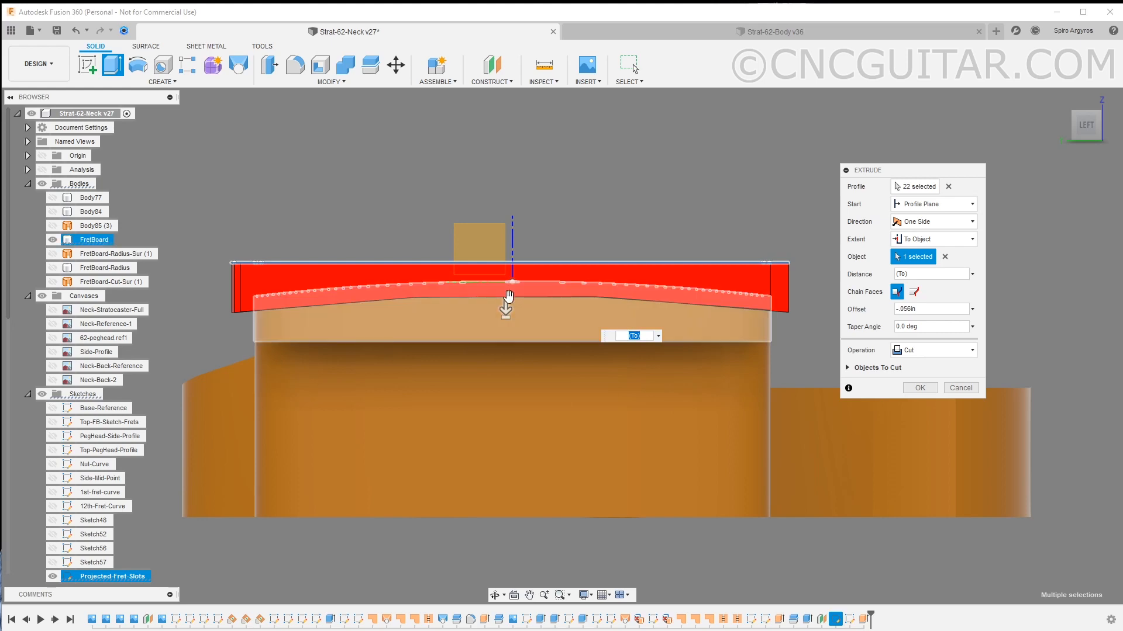
{"action": "mouse_move", "coordinate": [259, 315]}
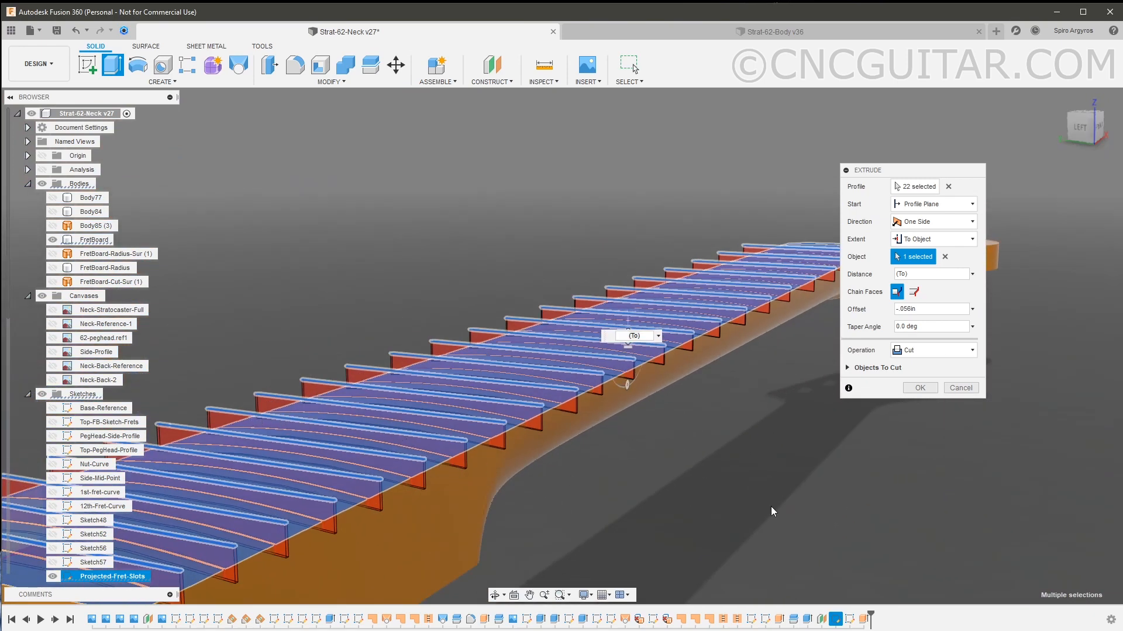
{"action": "mouse_move", "coordinate": [824, 524]}
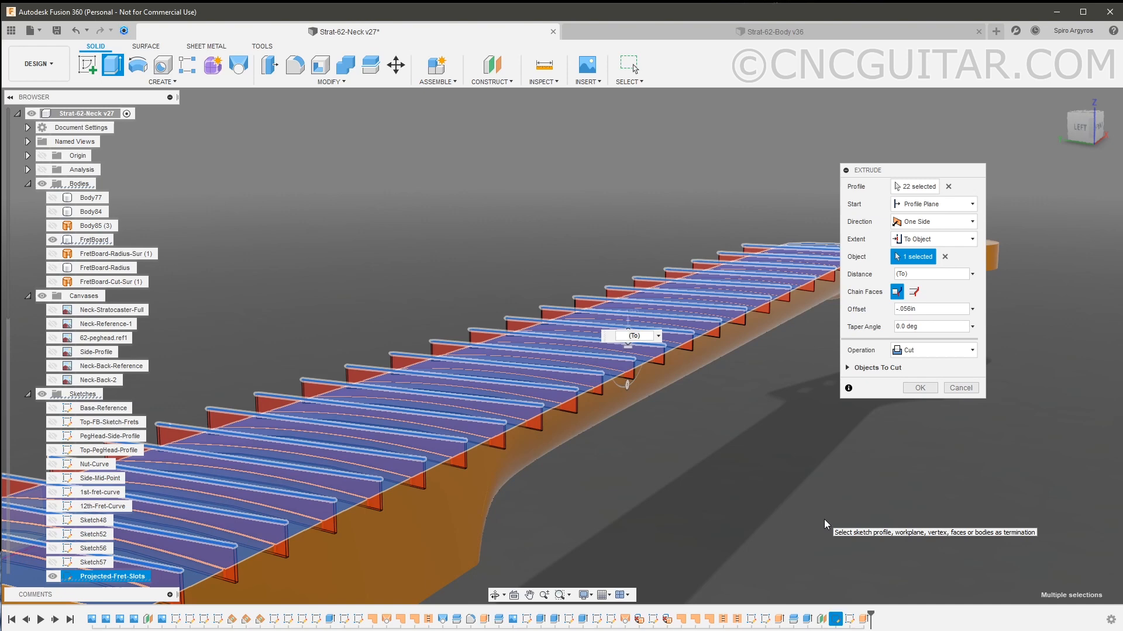
{"action": "mouse_move", "coordinate": [768, 373]}
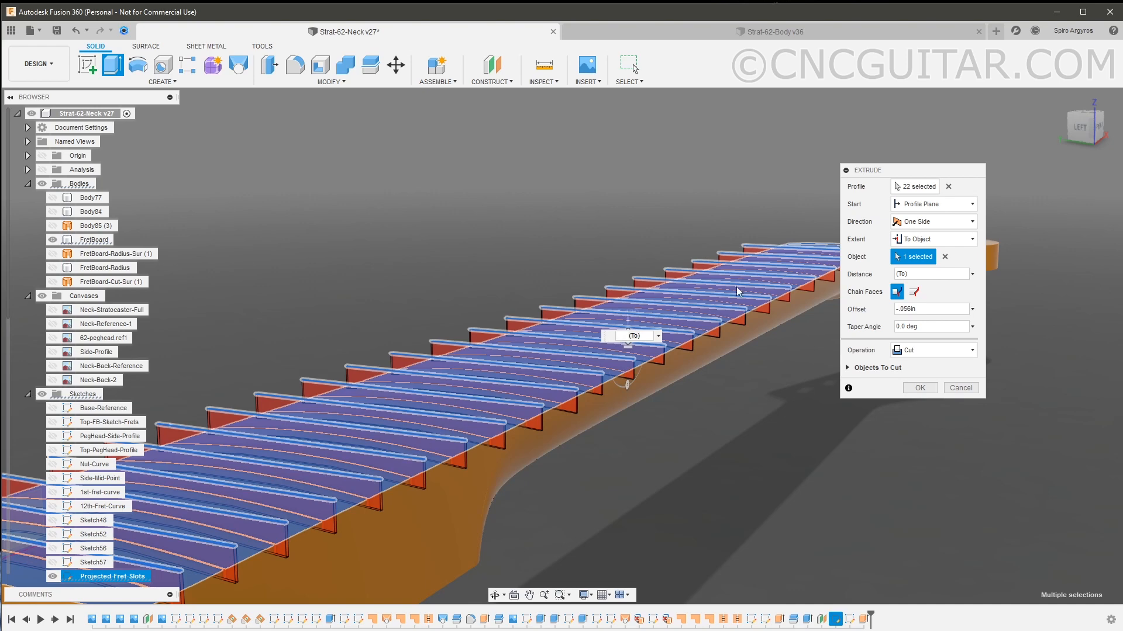
Confirm the extrude to cut the 22 fret slots into the radiused fretboard.
{"action": "left_click", "coordinate": [929, 309]}
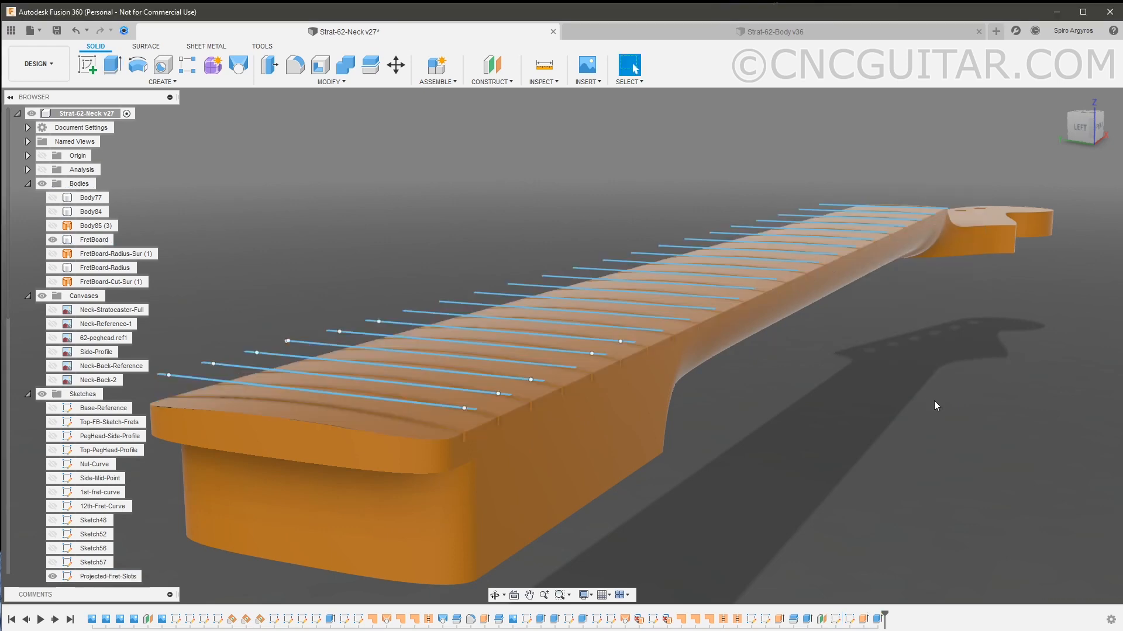
Hide the Projected-Fret-Slots sketch and inspect the cut slots along the fretboard.
{"action": "left_click", "coordinate": [51, 577]}
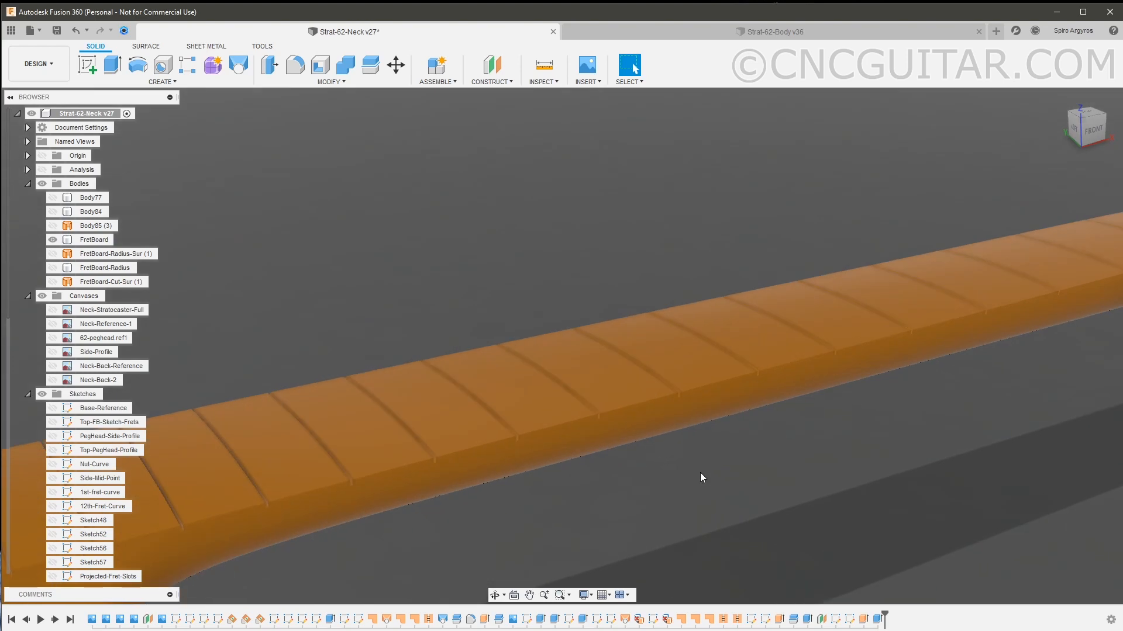
{"action": "mouse_move", "coordinate": [623, 463]}
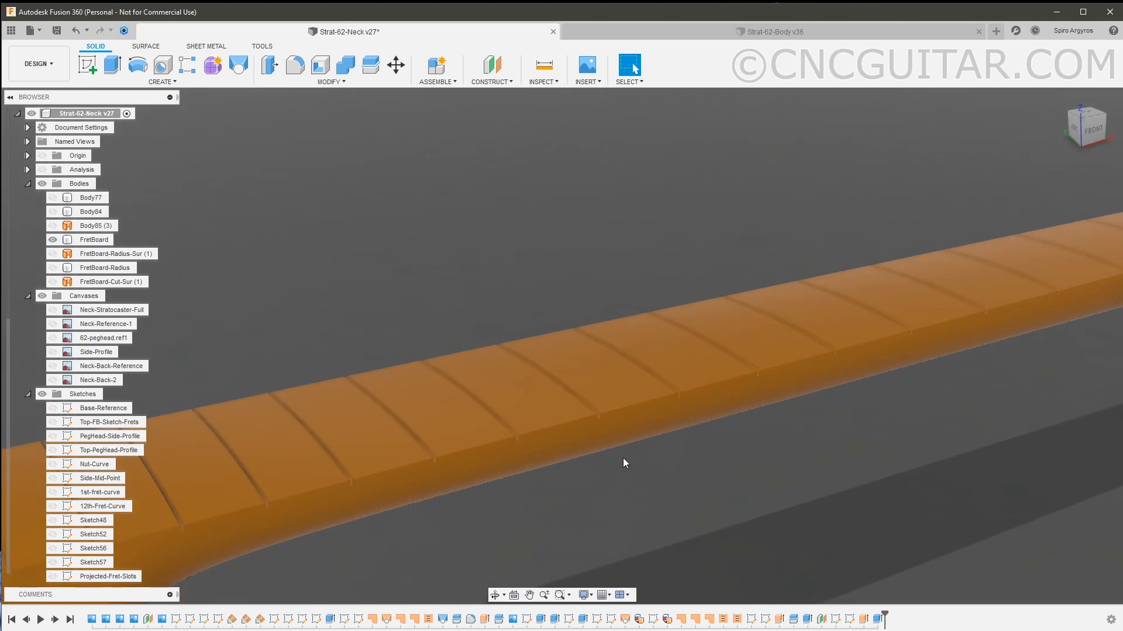
{"action": "left_click", "coordinate": [94, 239]}
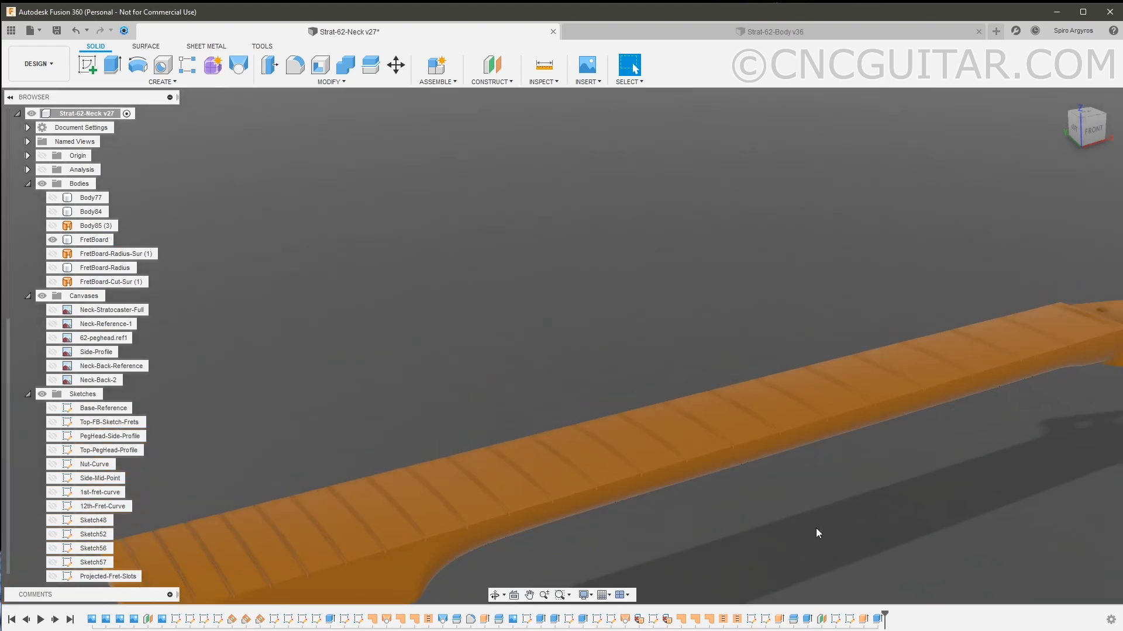
{"action": "left_click_drag", "start_coordinate": [818, 532], "coordinate": [722, 447]}
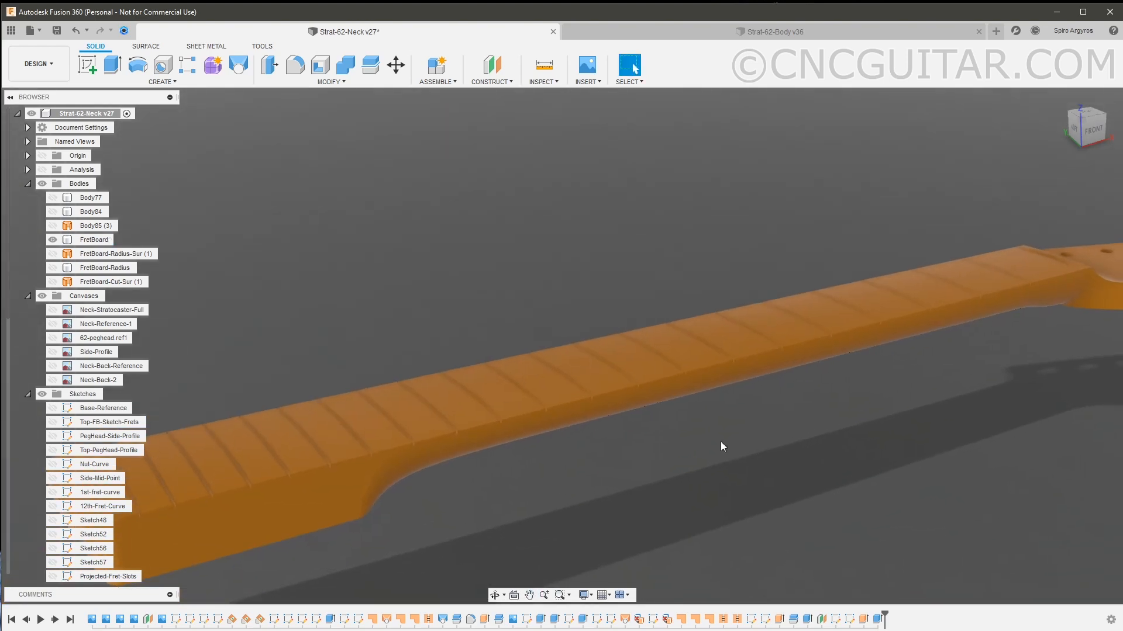